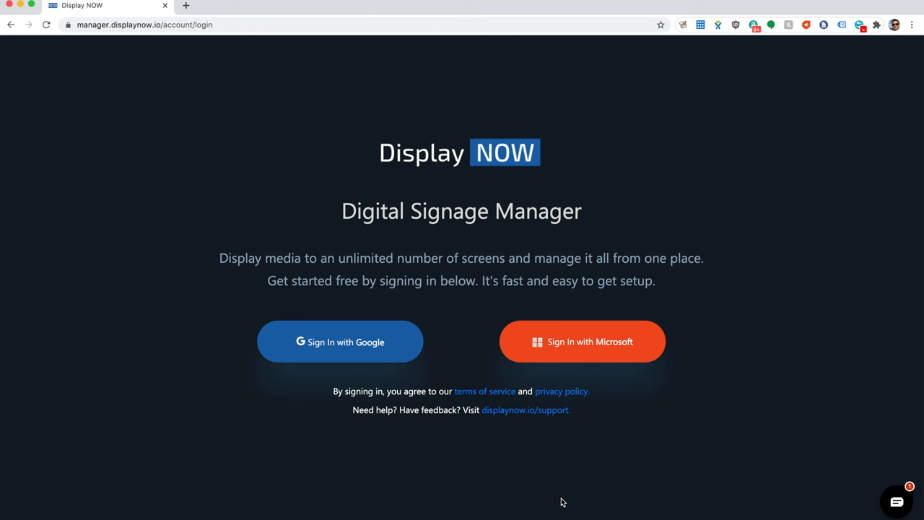
mouse_move(329, 369)
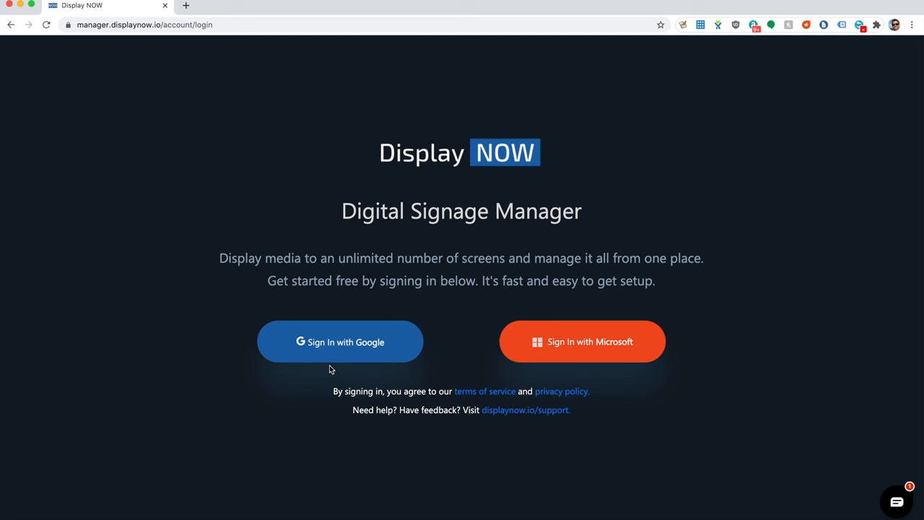
mouse_move(584, 366)
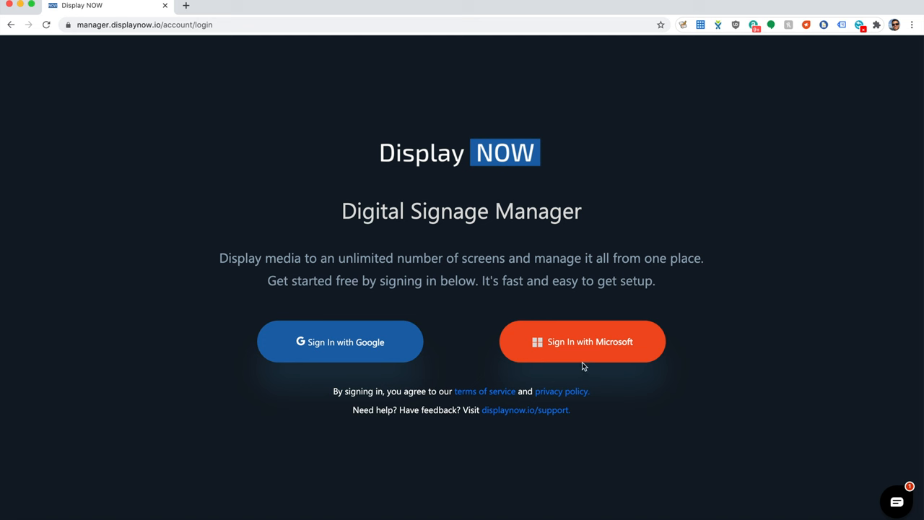
mouse_move(595, 367)
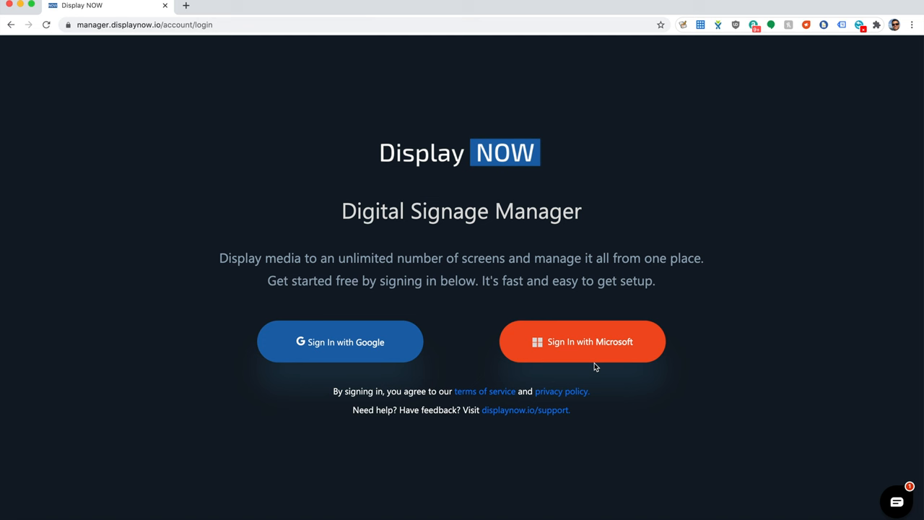
mouse_move(403, 336)
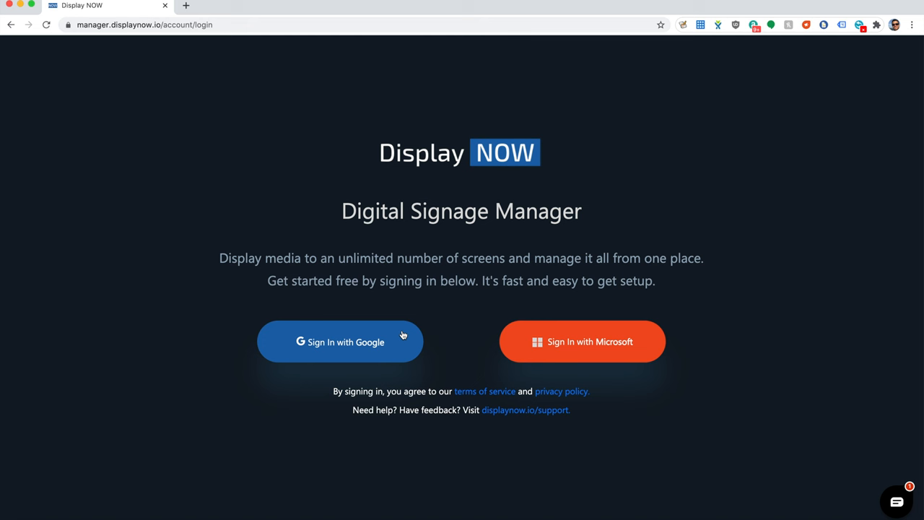
- Sign in with a Google account to reach the Displays dashboard
left_click(341, 341)
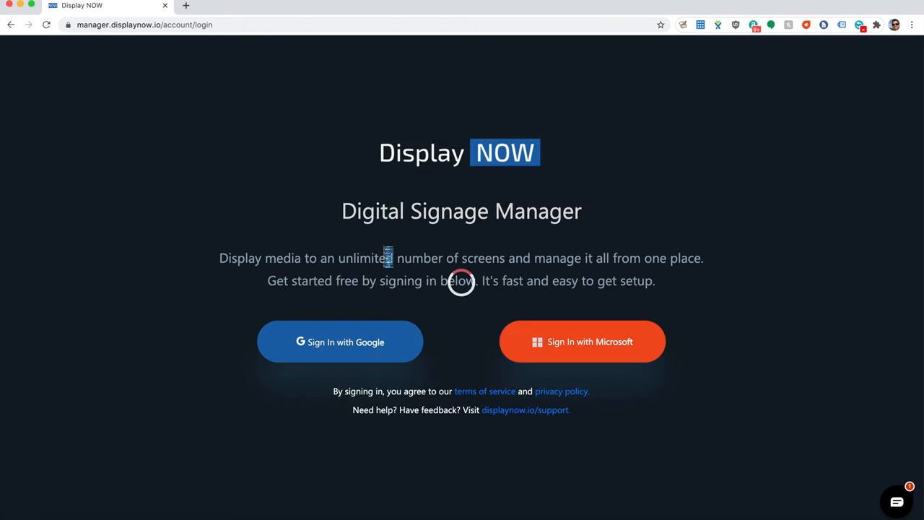
left_click(341, 340)
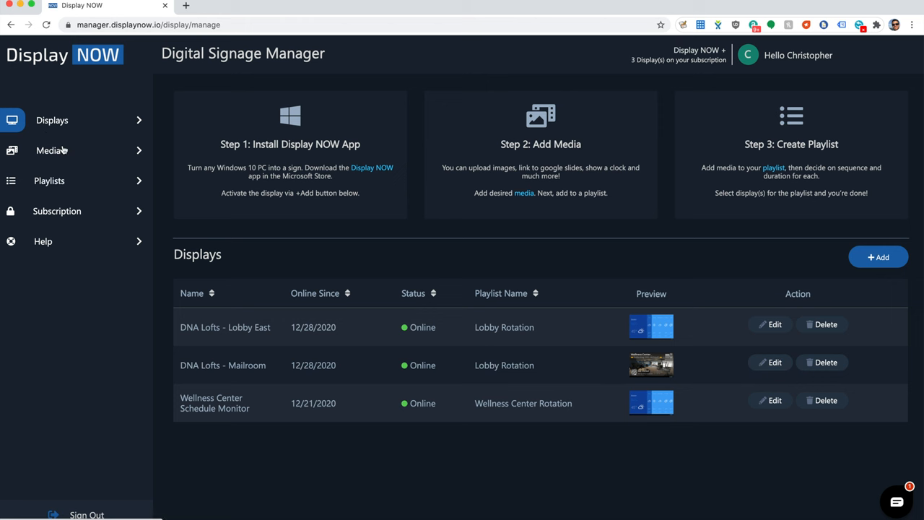
mouse_move(65, 254)
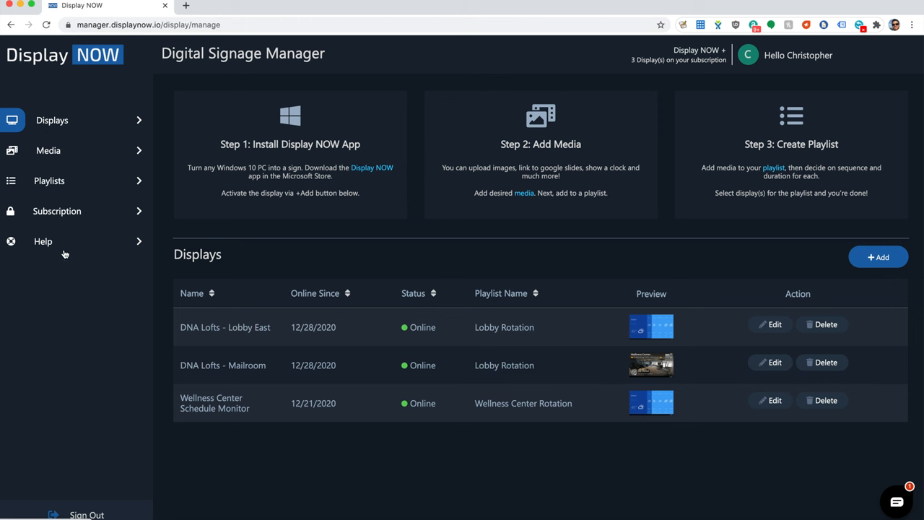
mouse_move(60, 179)
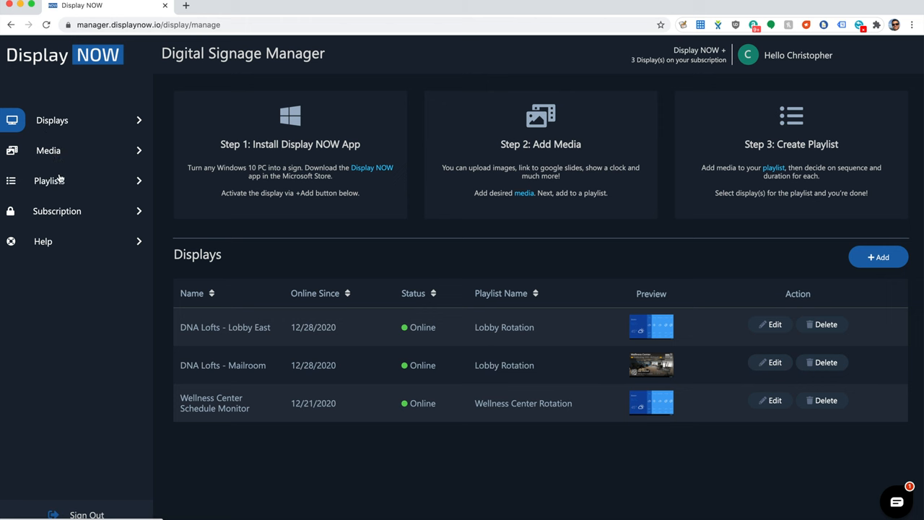
mouse_move(52, 119)
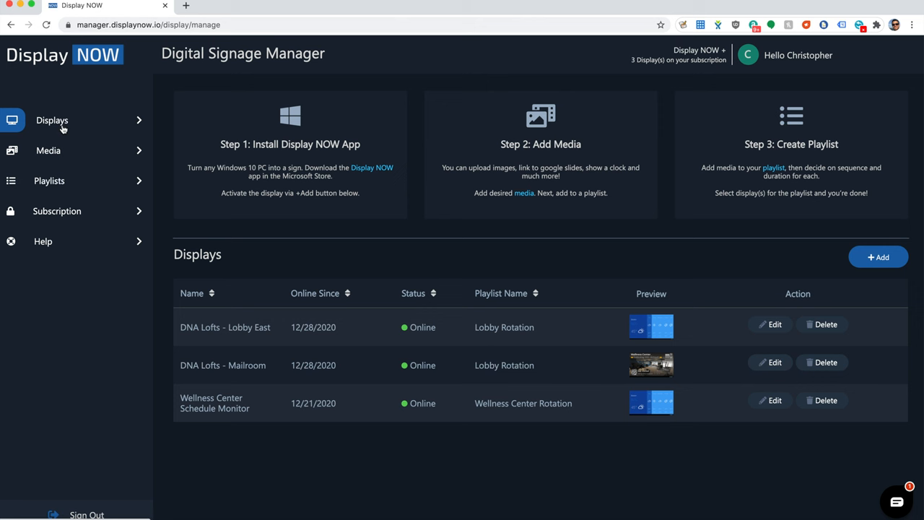
mouse_move(63, 127)
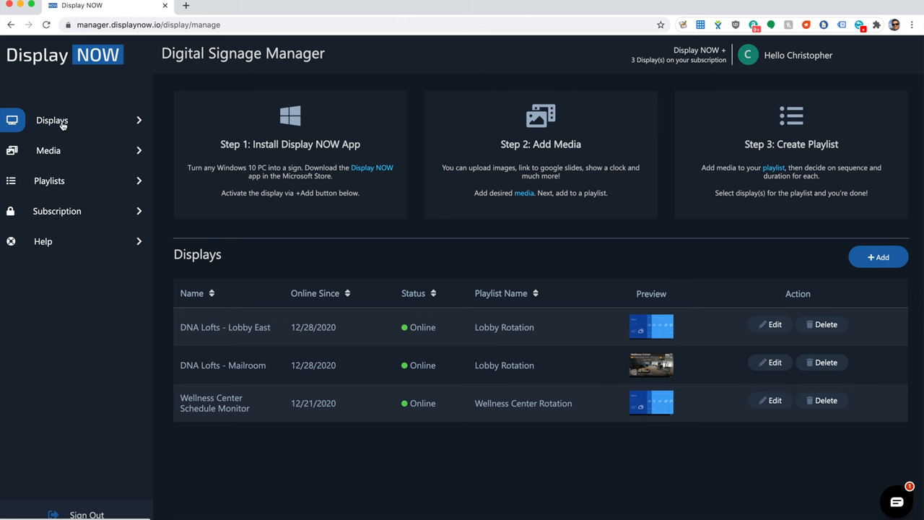
mouse_move(223, 193)
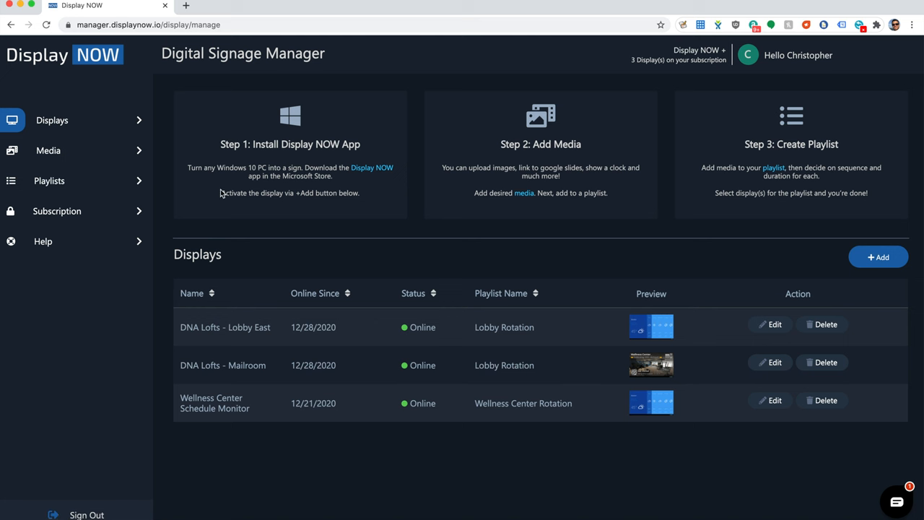
mouse_move(231, 169)
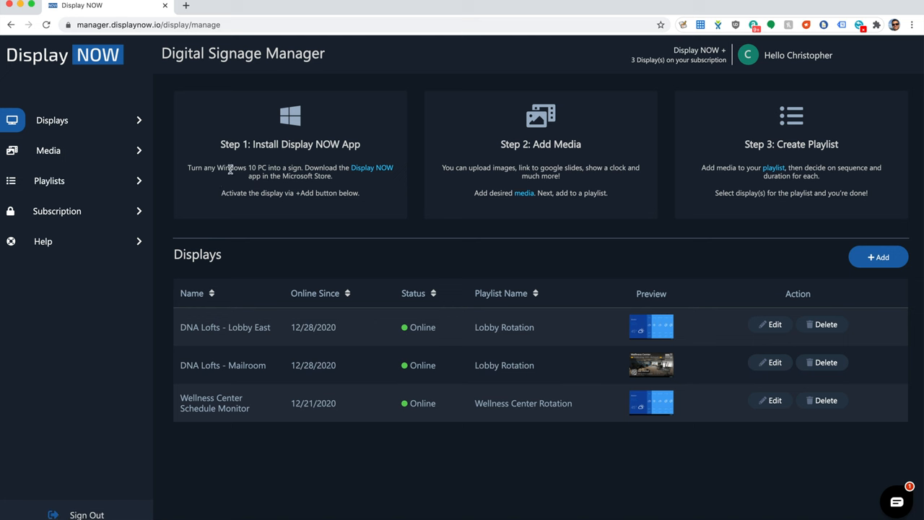
mouse_move(215, 168)
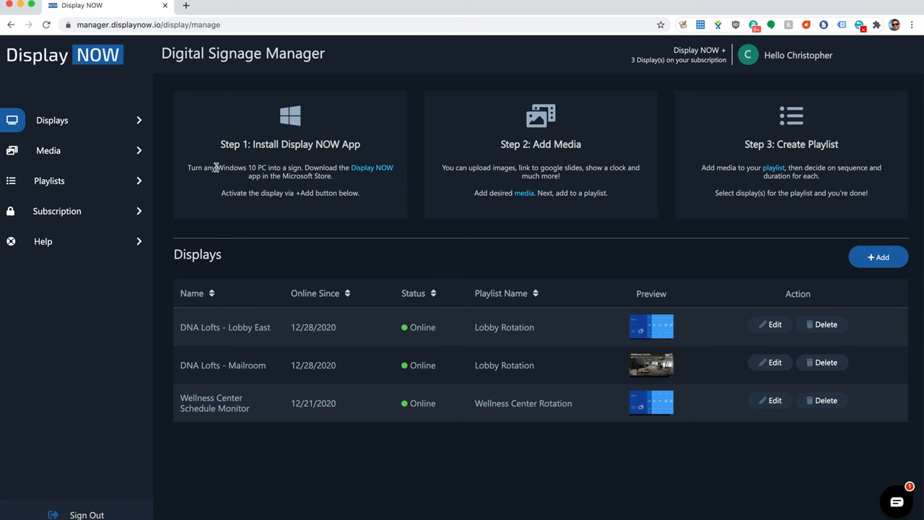
mouse_move(310, 187)
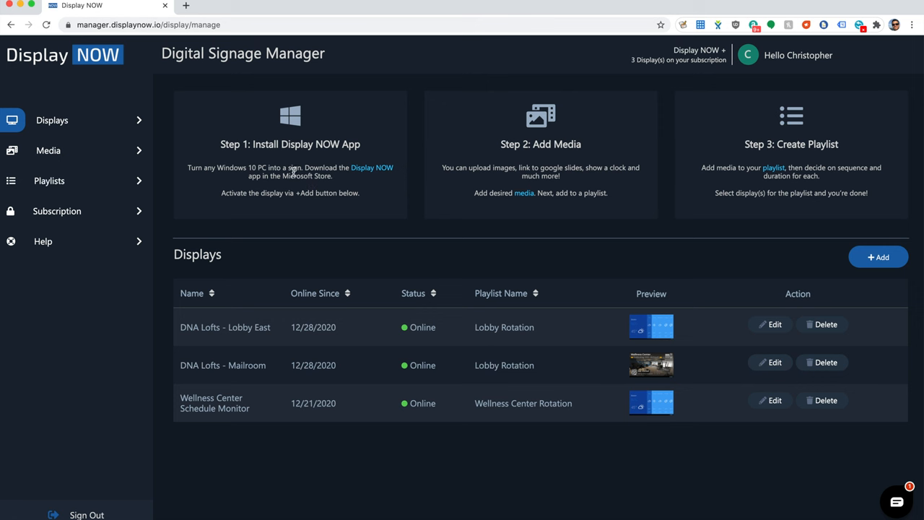
mouse_move(809, 260)
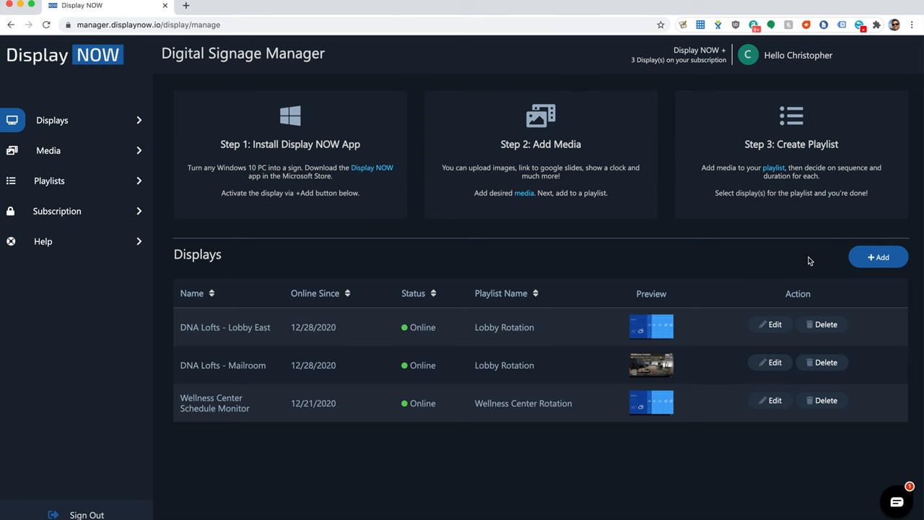
- Bring up the Add Display form and dismiss it without registering a display
left_click(878, 257)
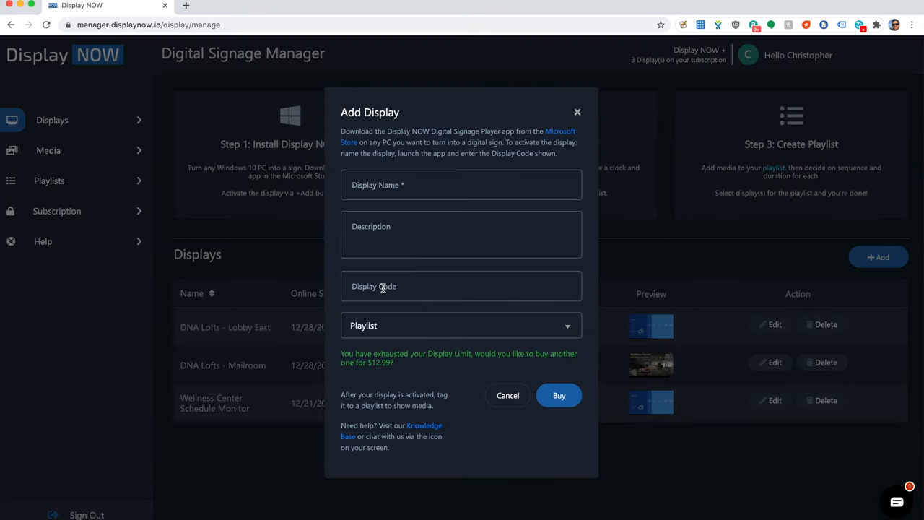
left_click(462, 286)
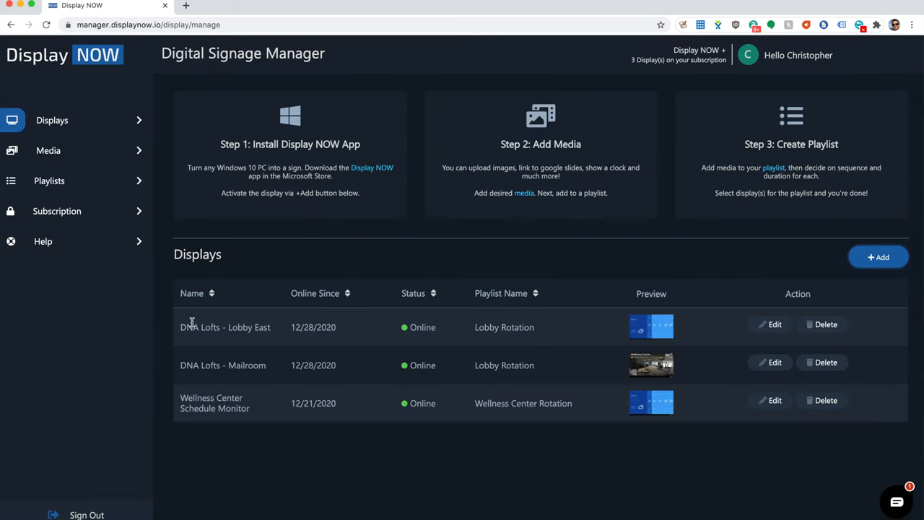
mouse_move(605, 325)
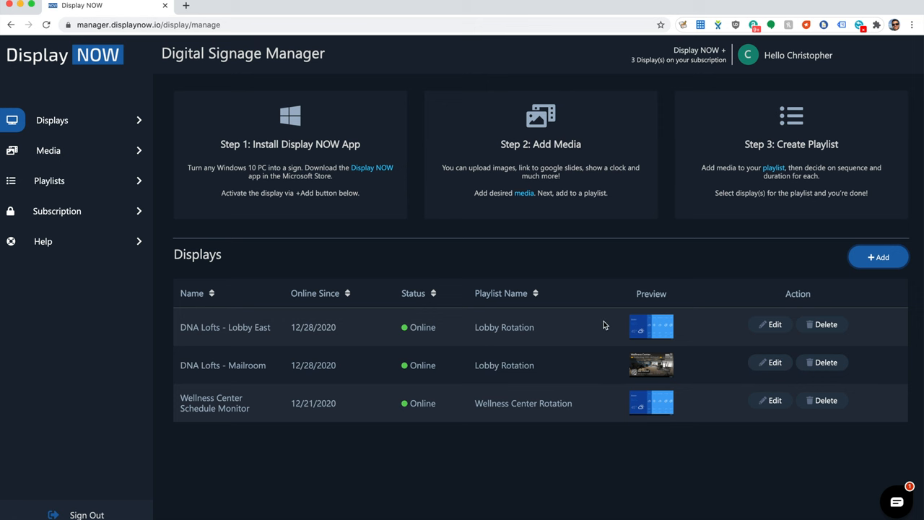
mouse_move(270, 358)
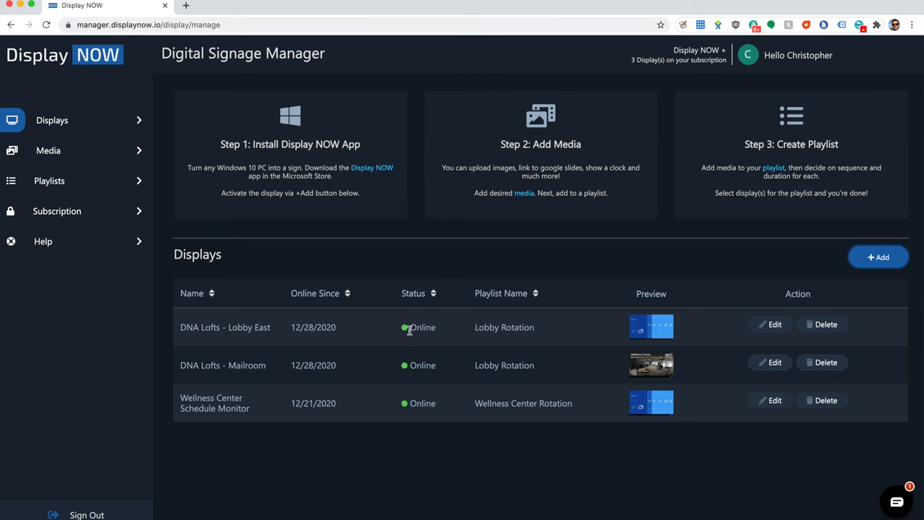
mouse_move(426, 341)
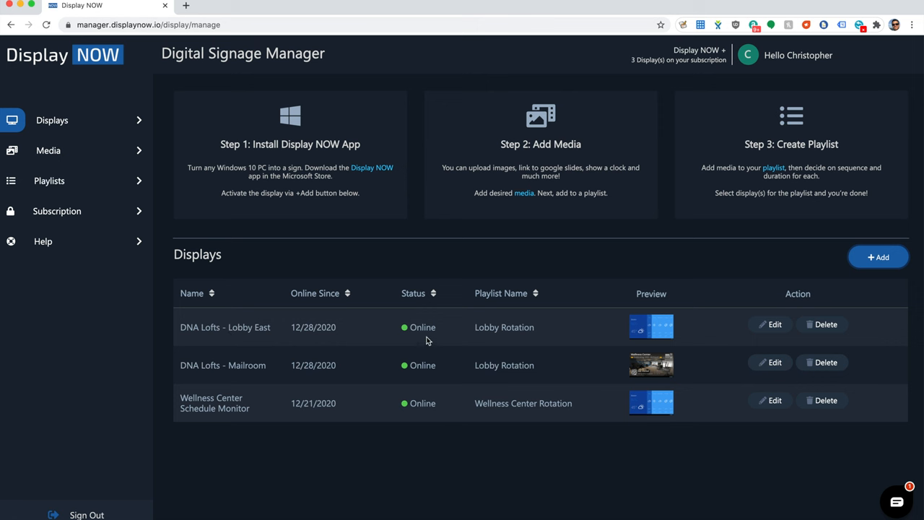
mouse_move(428, 328)
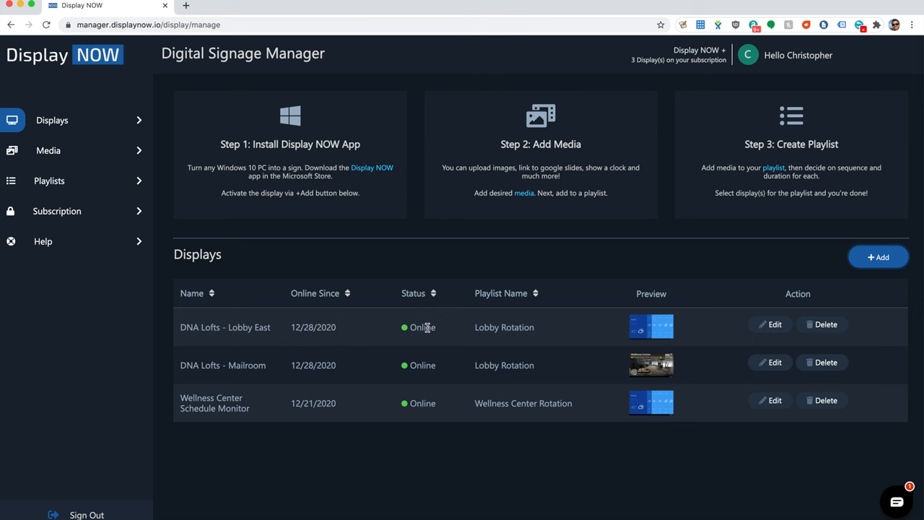
mouse_move(407, 442)
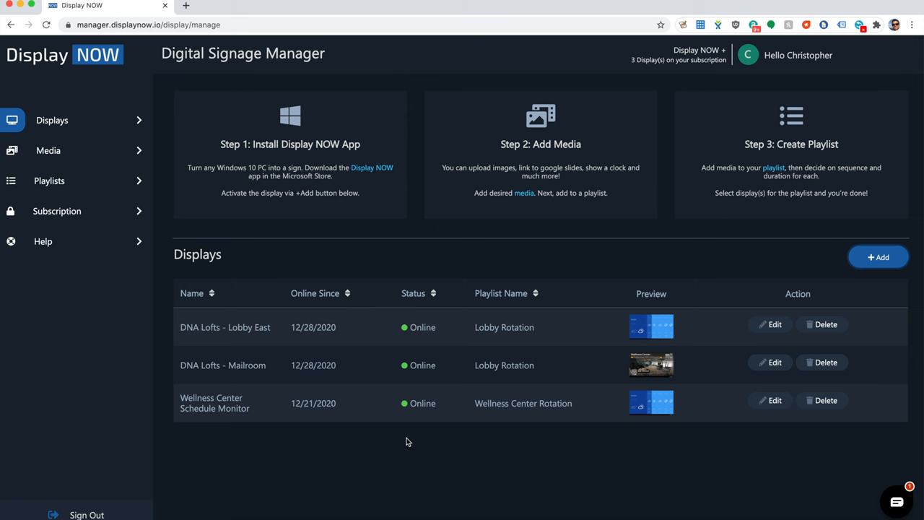
mouse_move(641, 367)
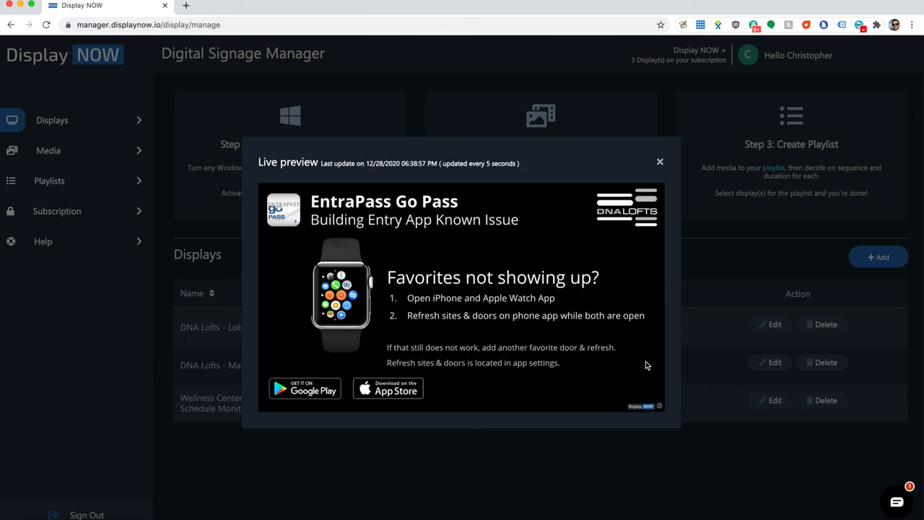
mouse_move(659, 161)
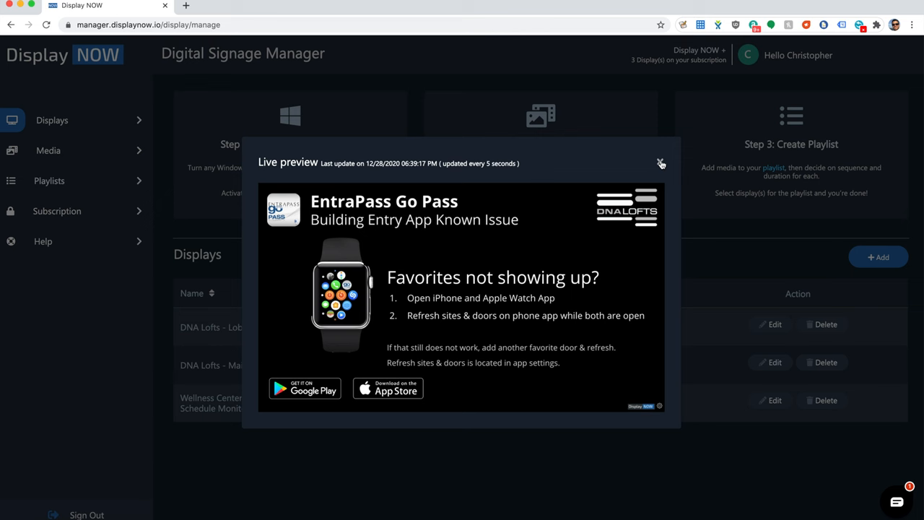
left_click(659, 162)
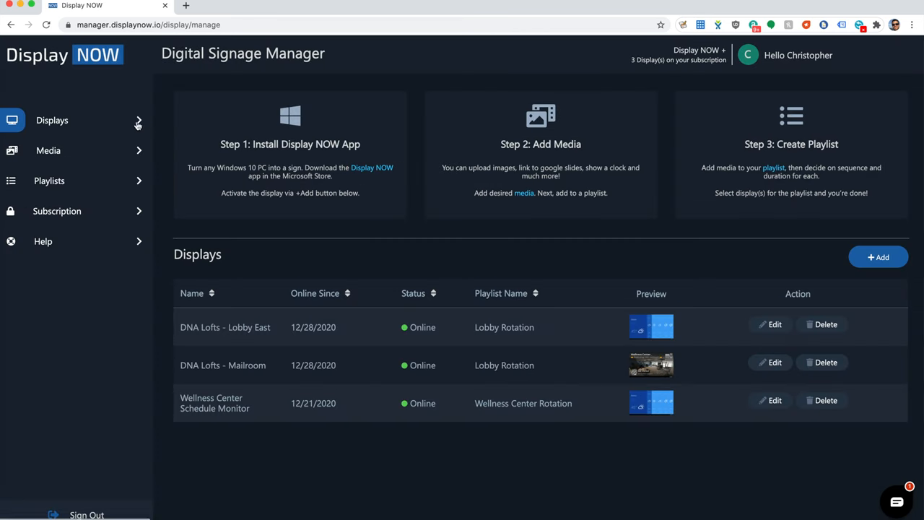
left_click(49, 150)
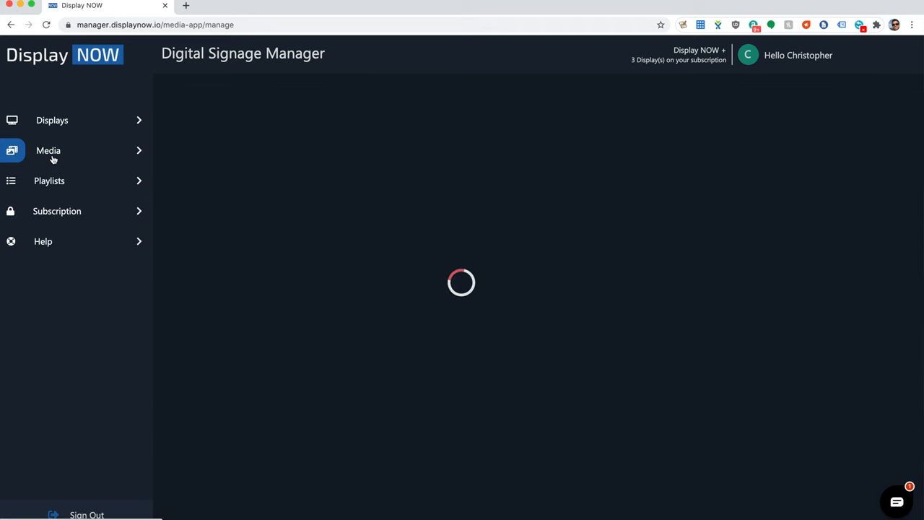
left_click(49, 150)
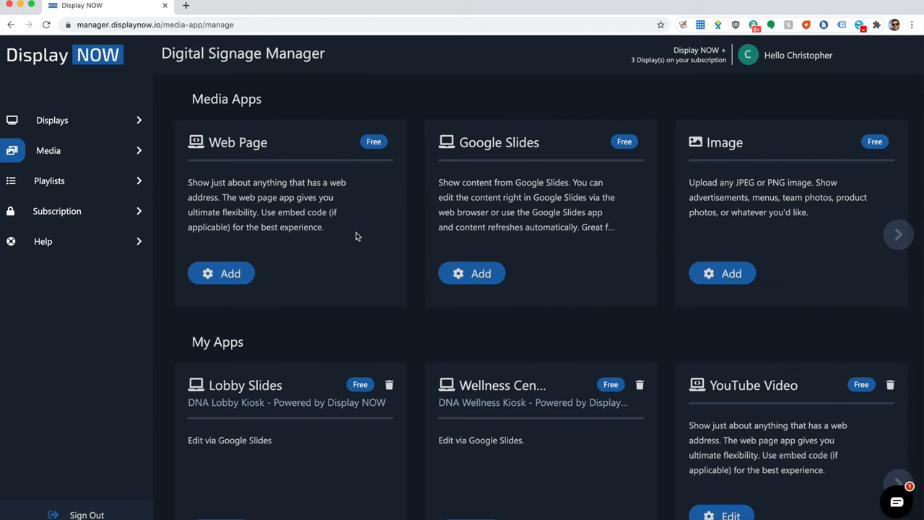
mouse_move(238, 153)
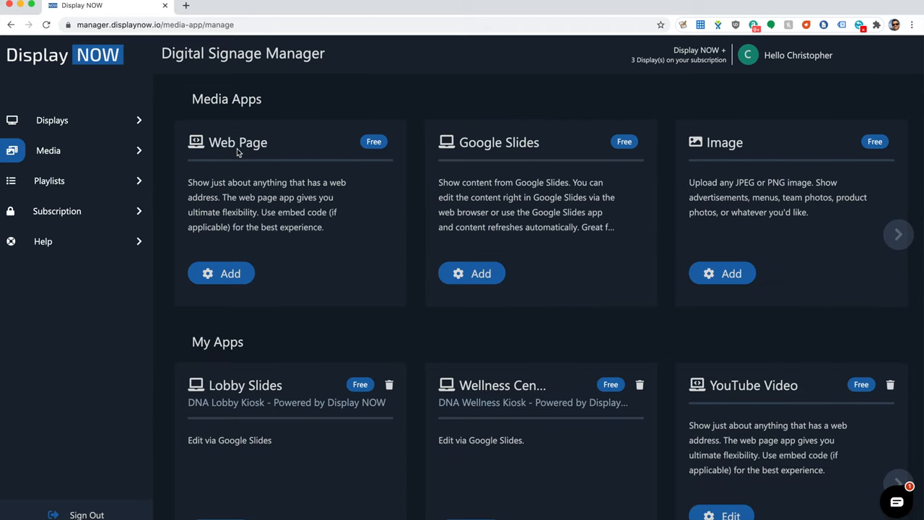
mouse_move(425, 235)
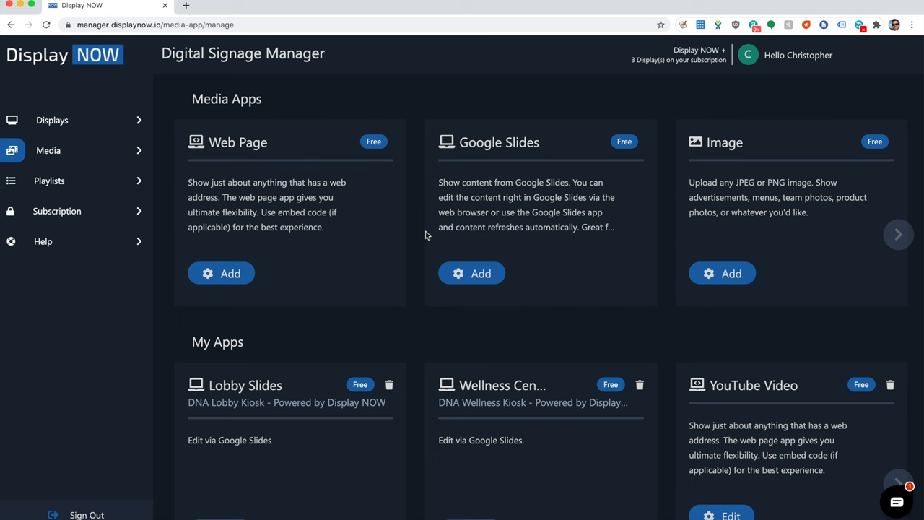
mouse_move(481, 273)
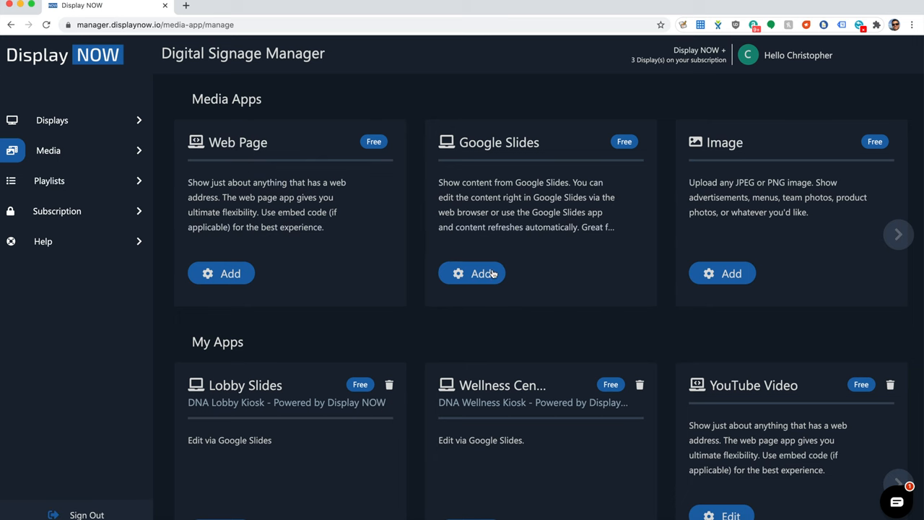
left_click(472, 273)
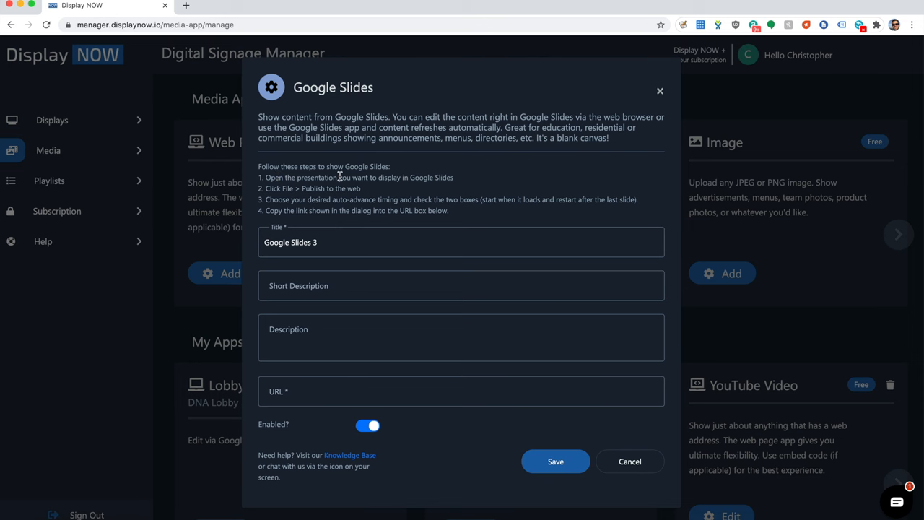
mouse_move(660, 92)
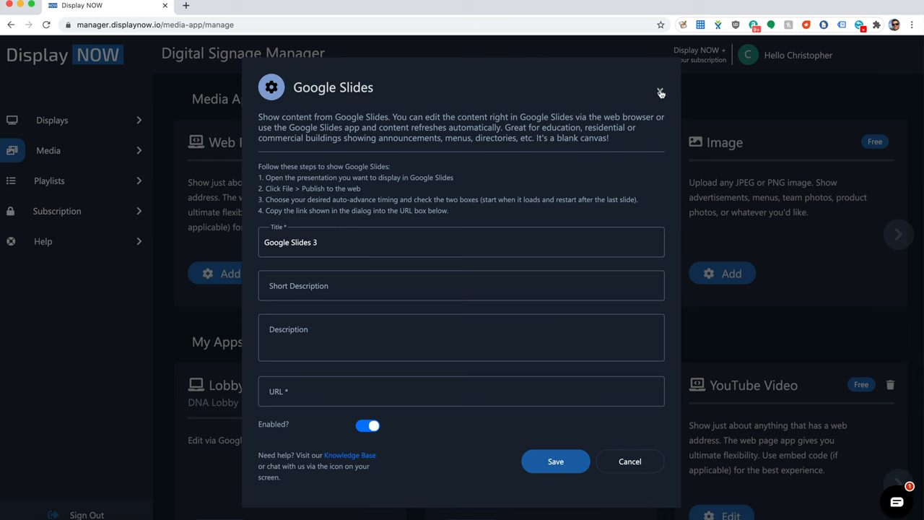
left_click(660, 88)
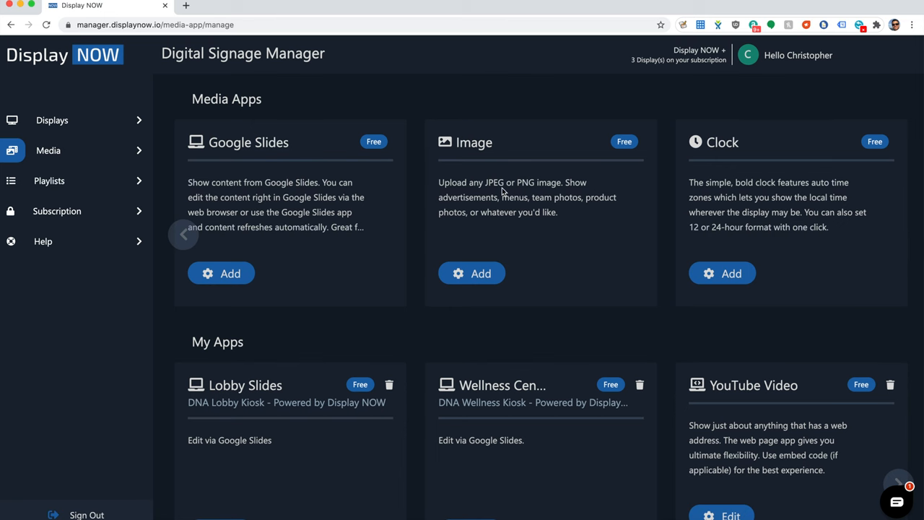
scroll("down", 3)
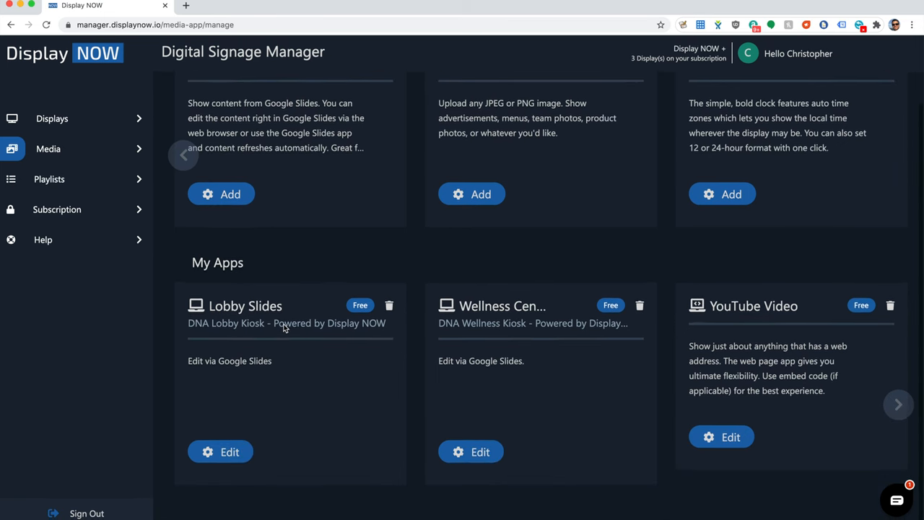
left_click(220, 451)
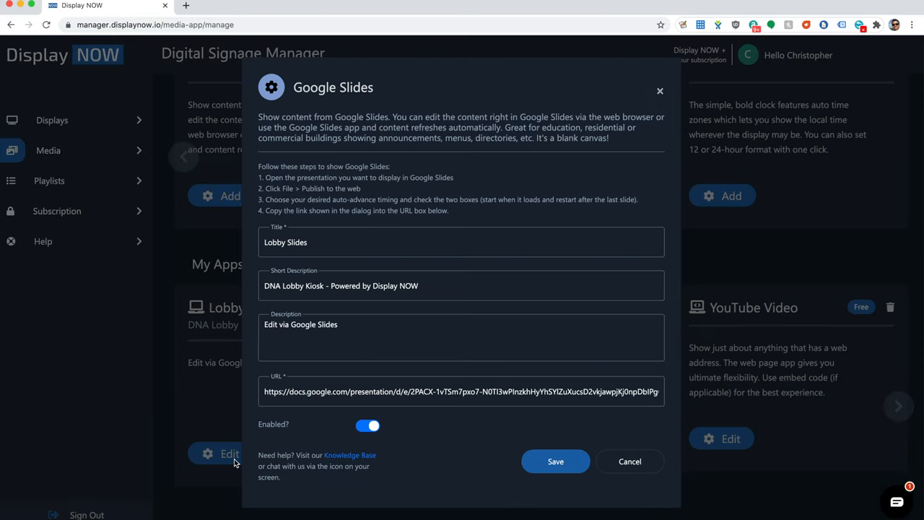
mouse_move(272, 377)
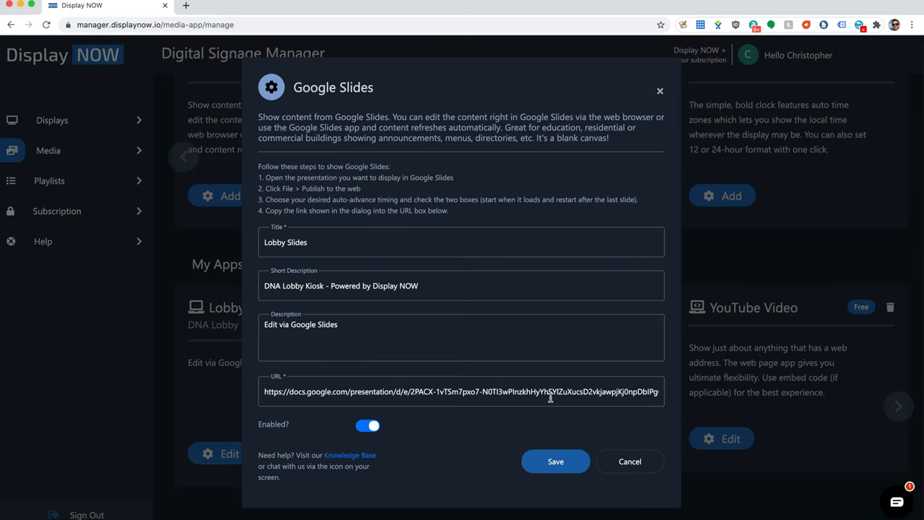
mouse_move(630, 462)
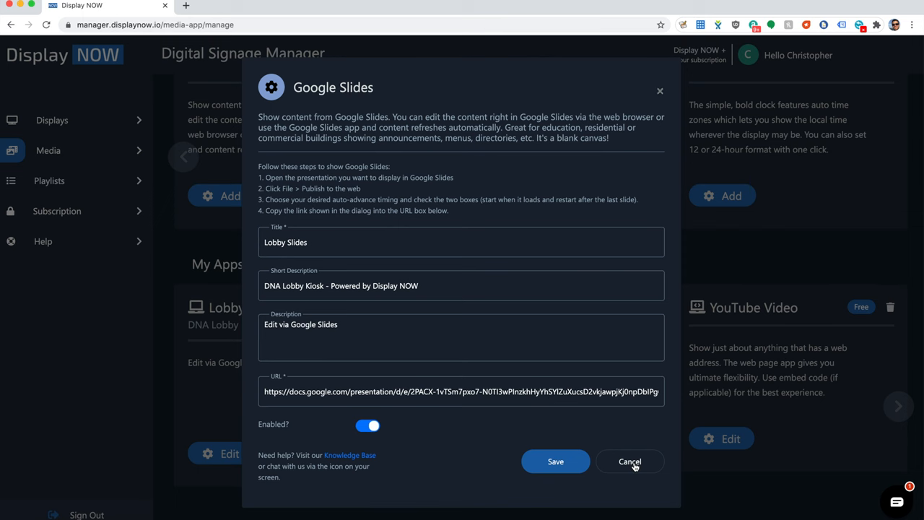
left_click(630, 462)
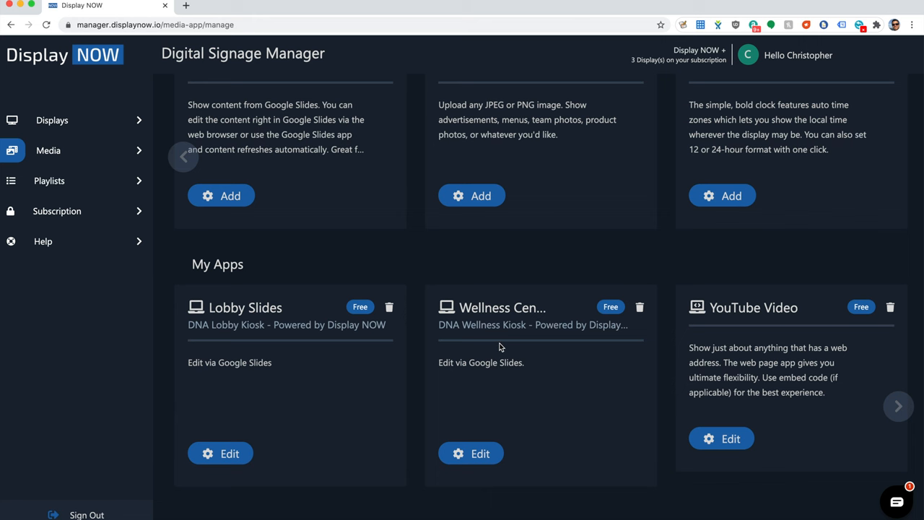
mouse_move(898, 406)
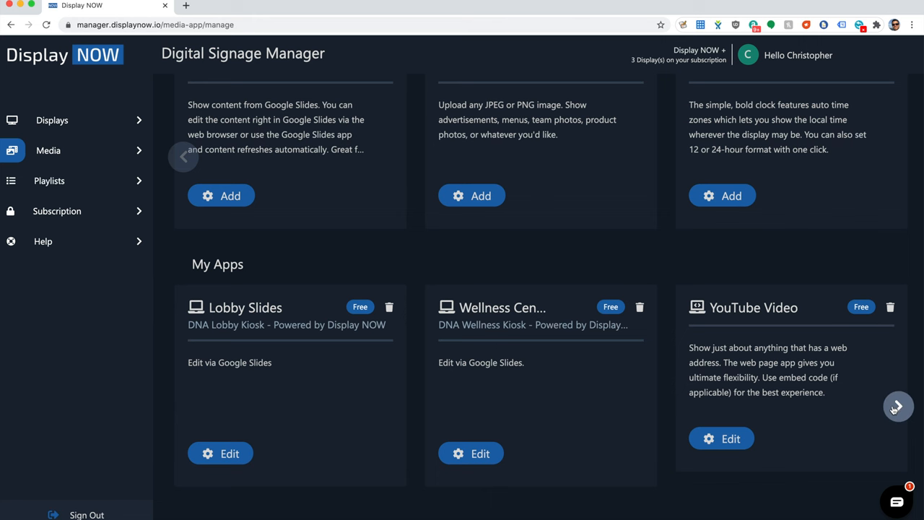
left_click(898, 407)
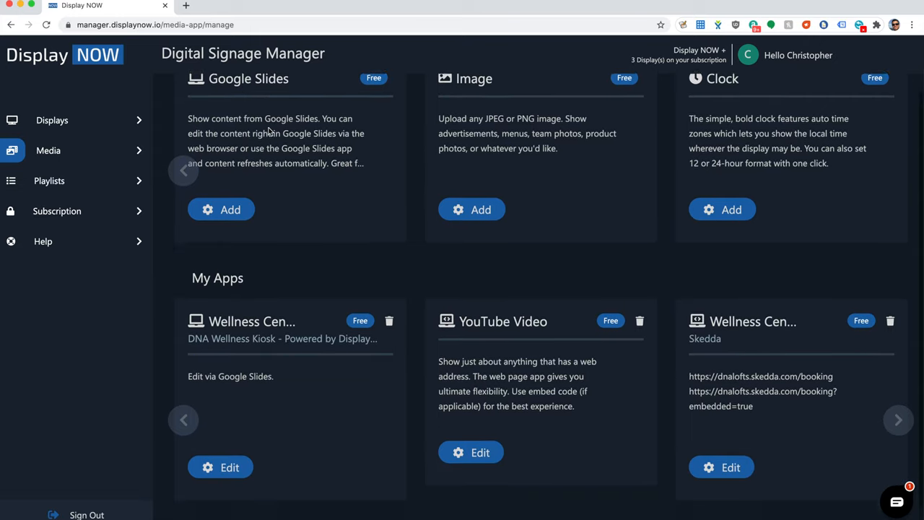
scroll("down", 3)
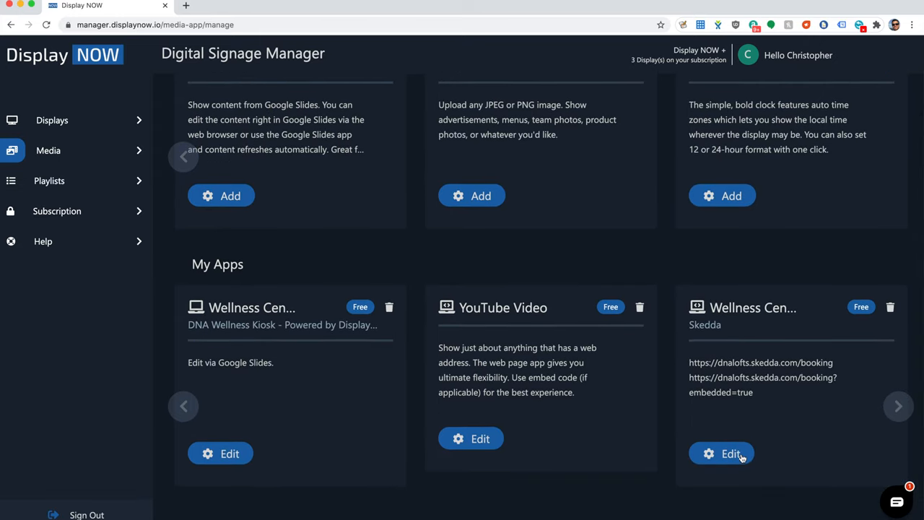
mouse_move(475, 425)
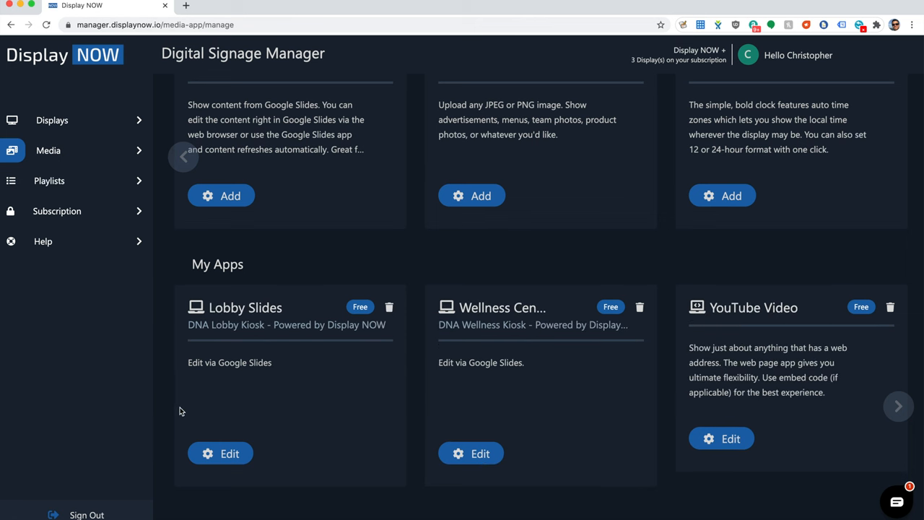
mouse_move(76, 182)
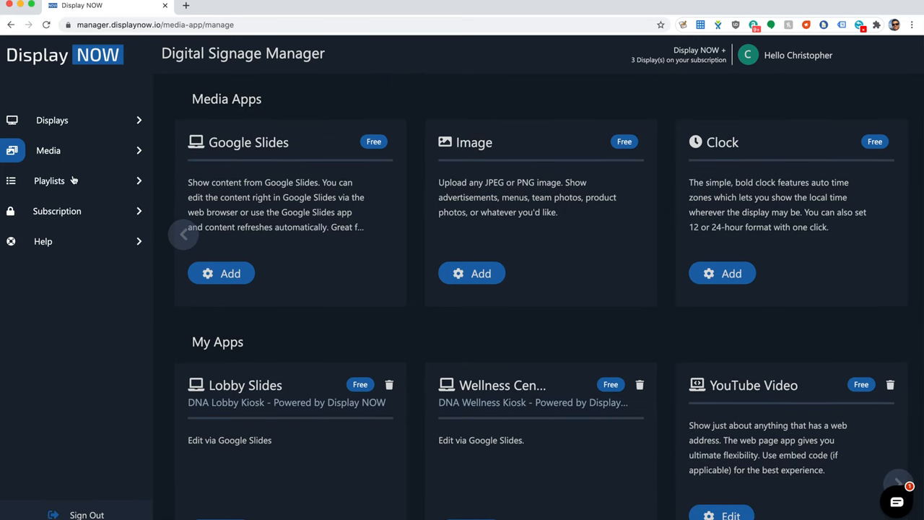
- Go to Playlists and start editing the Lobby Rotation playlist
left_click(49, 181)
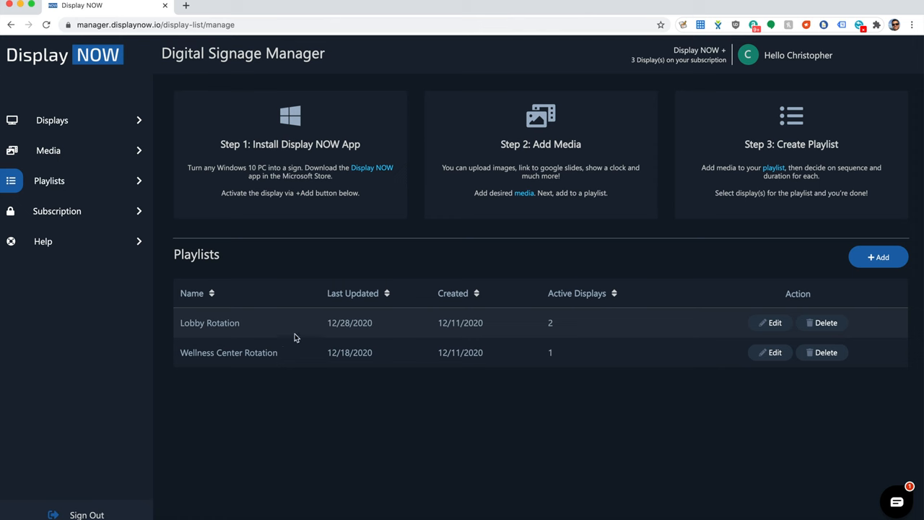
left_click(770, 324)
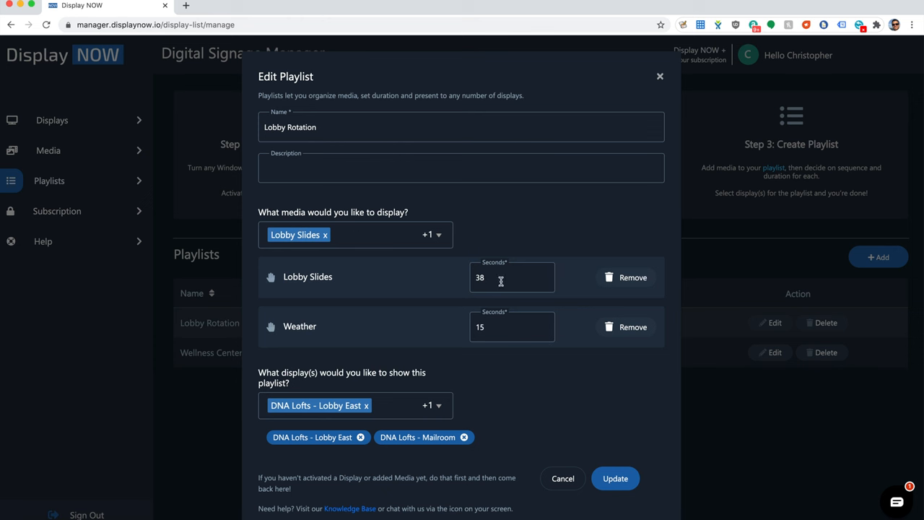
mouse_move(503, 348)
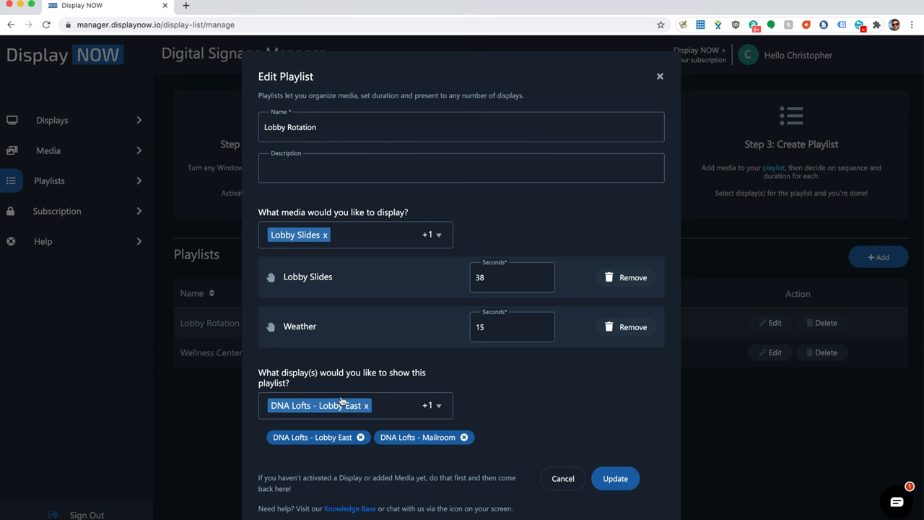
mouse_move(354, 306)
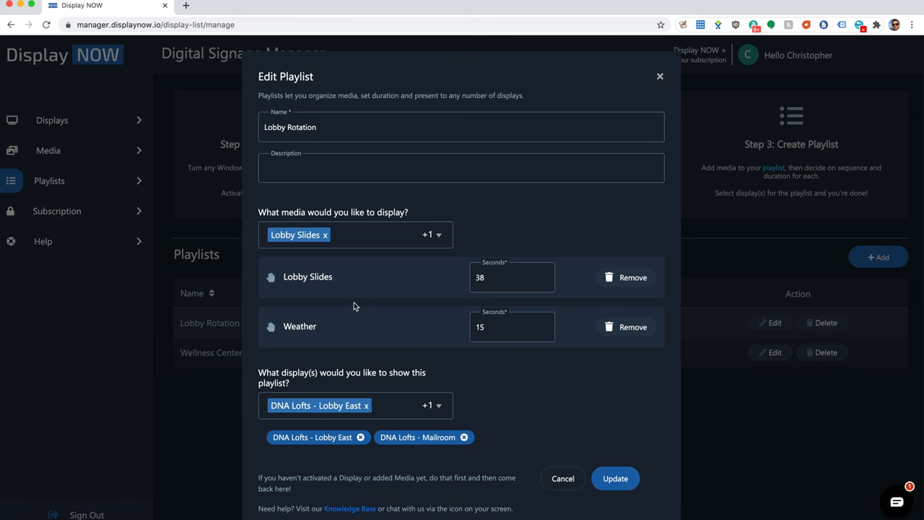
- Cancel the Lobby Rotation edit, leaving its media and displays unchanged
left_click(564, 478)
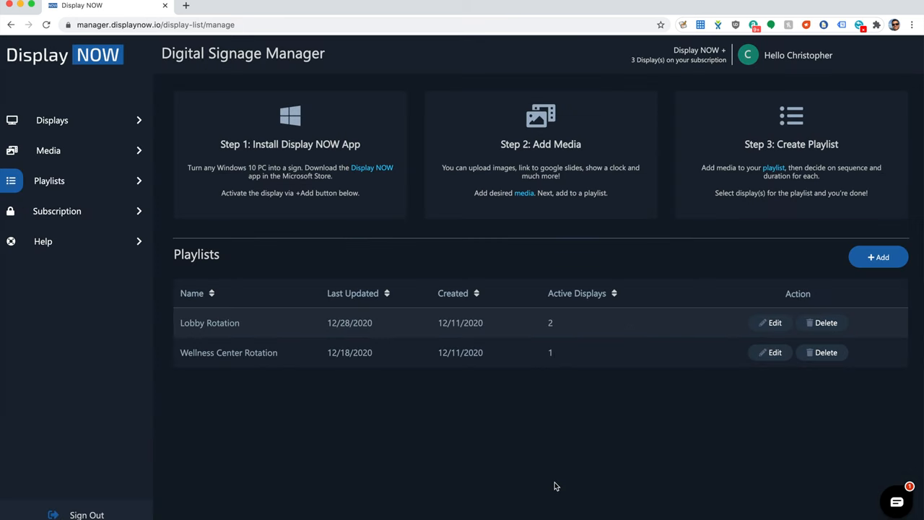
mouse_move(16, 196)
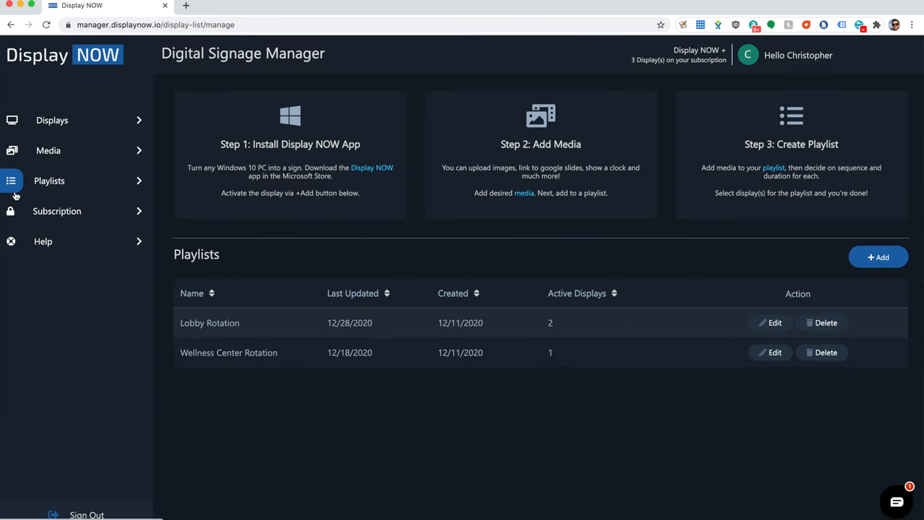
mouse_move(41, 311)
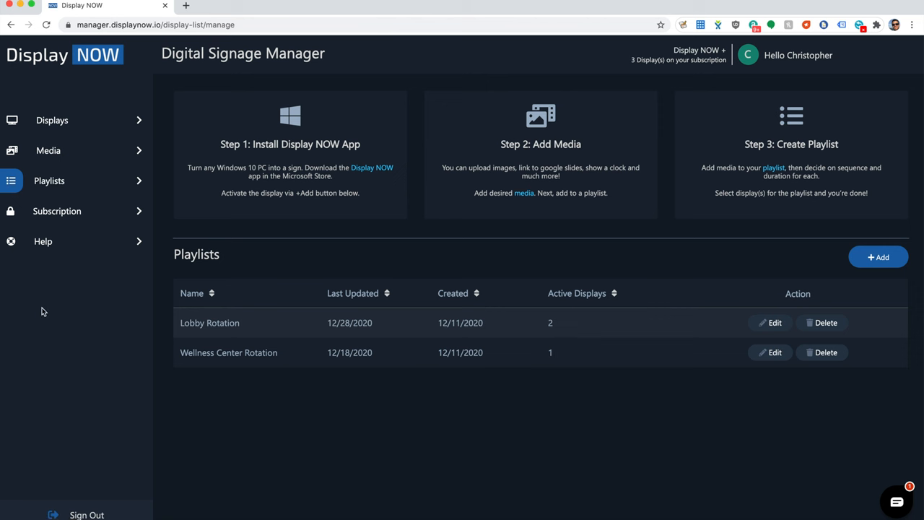
- Return to the Displays page showing the three online displays
left_click(52, 120)
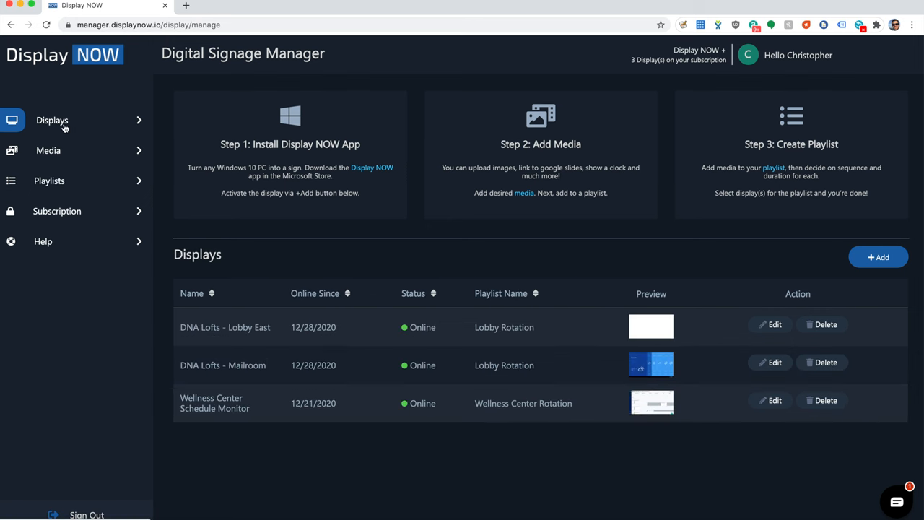
mouse_move(81, 130)
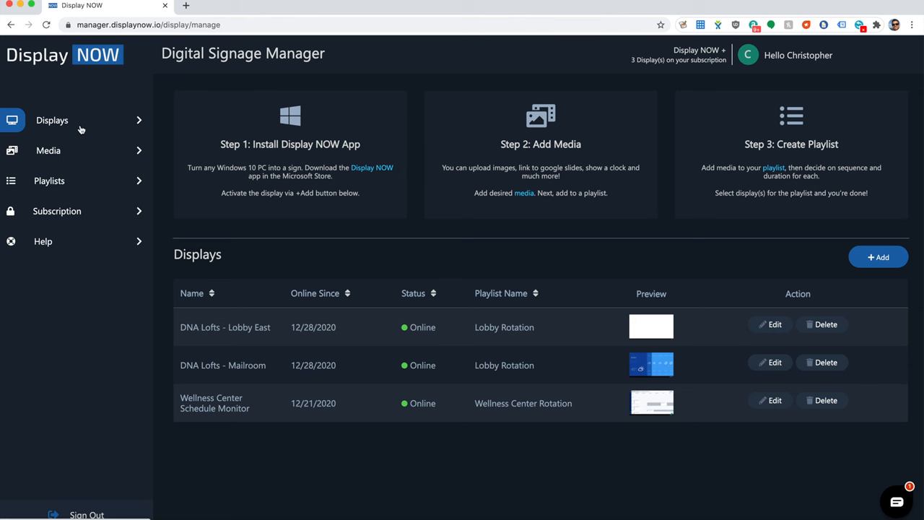
mouse_move(84, 130)
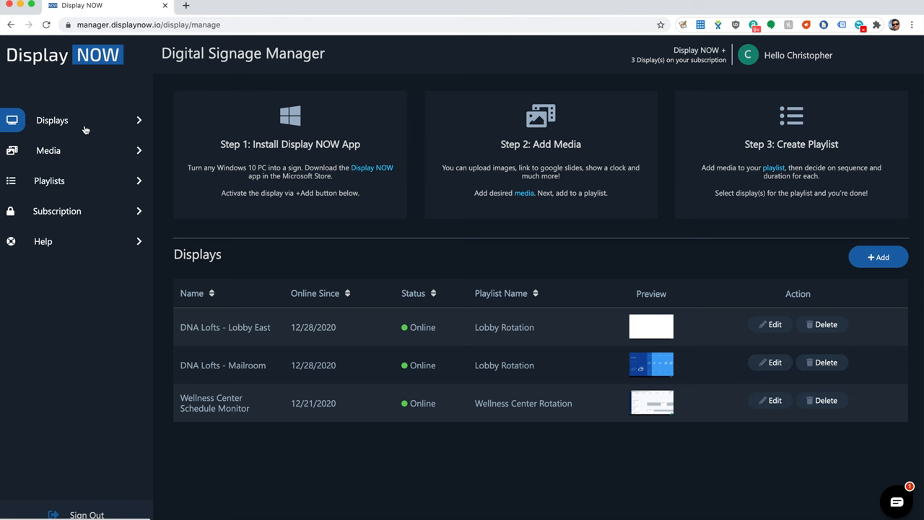